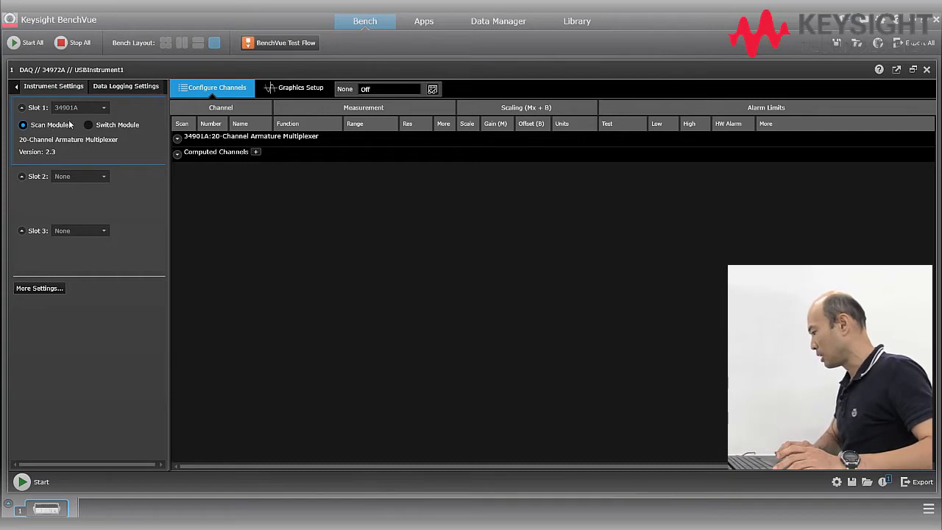
Set 34901A channels 101–103 to Temp 10K Thermistor measurement.
left_click(177, 135)
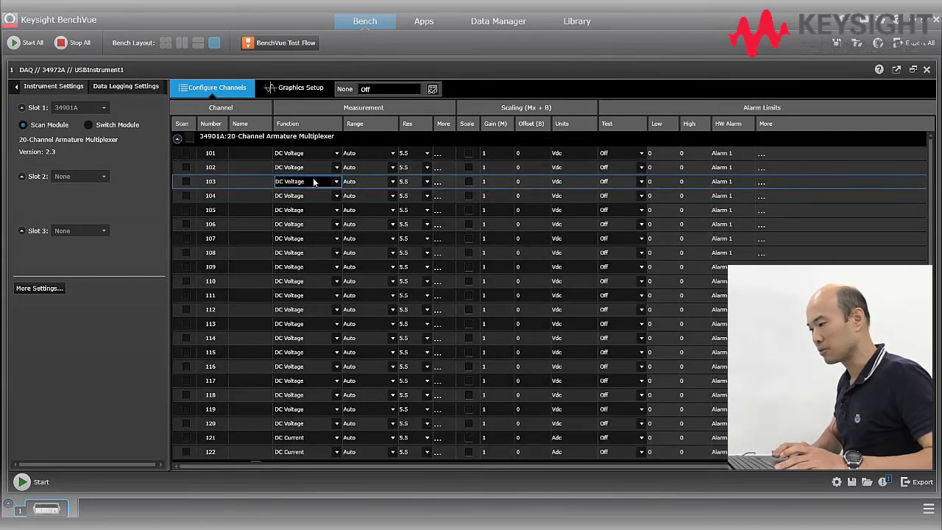
left_click(335, 153)
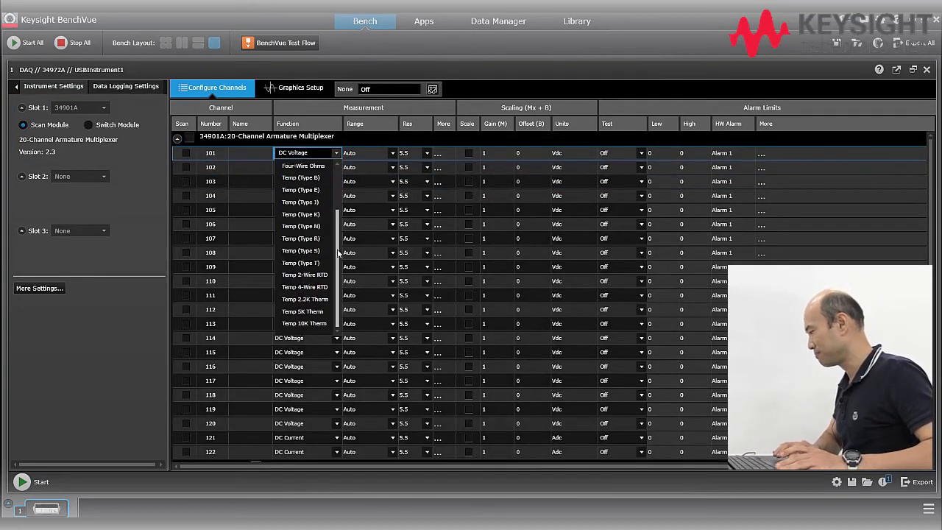
left_click(303, 324)
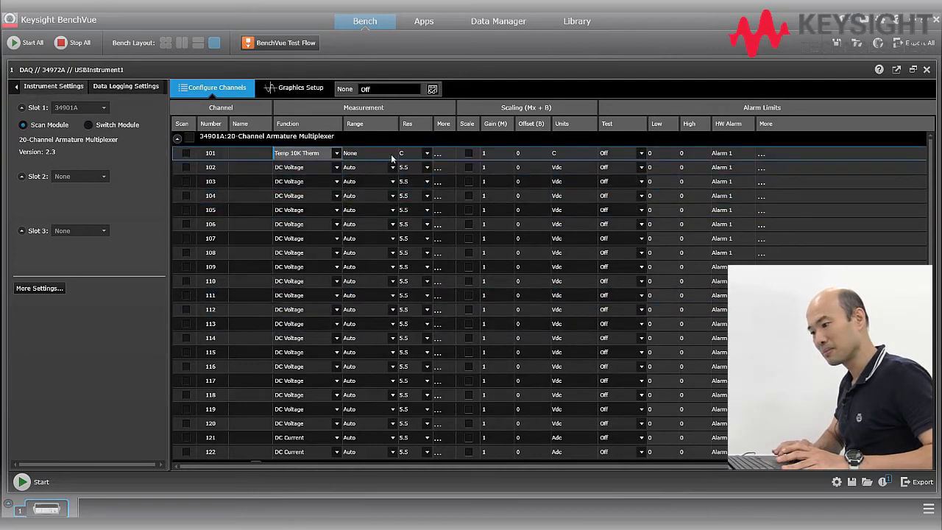
left_click(336, 168)
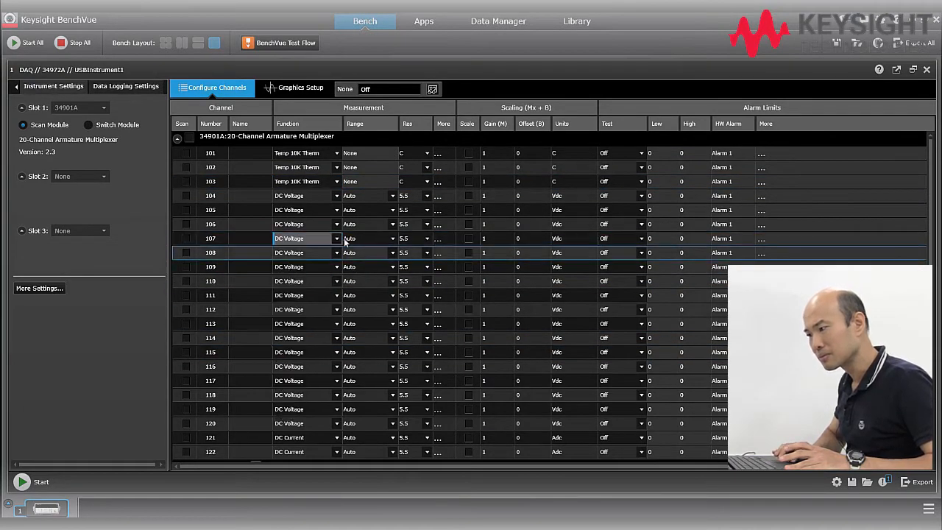
Set channel 108 to Frequency measurement.
left_click(335, 253)
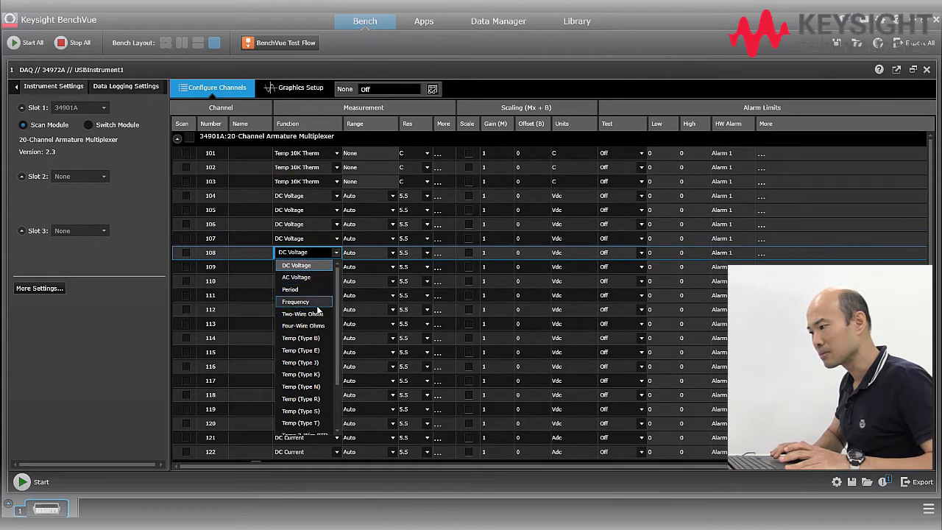
left_click(294, 302)
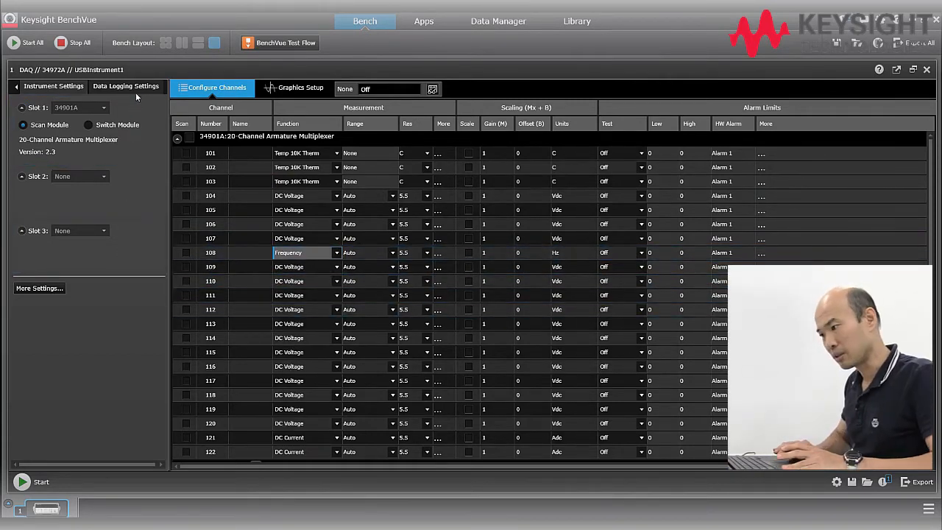
Enable scanning for channel 107 and make the data log stop after 50 scans.
left_click(126, 86)
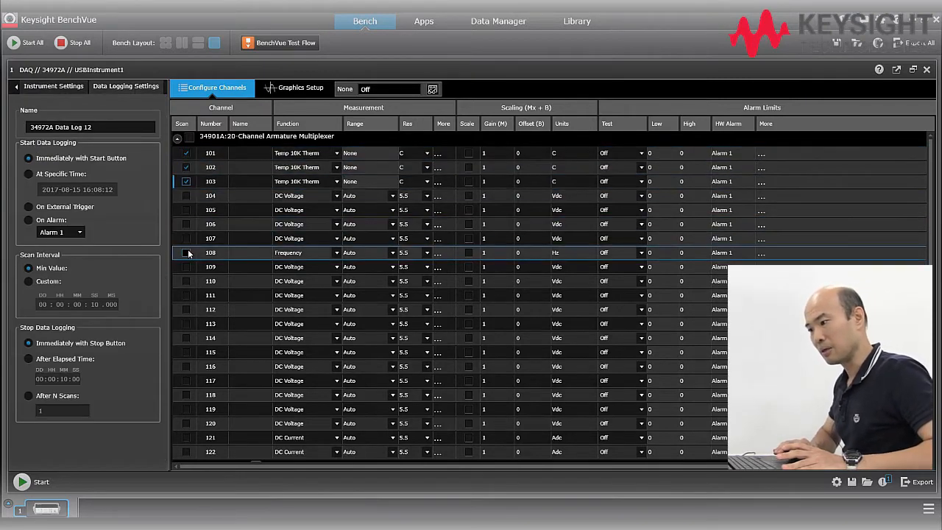
left_click(186, 253)
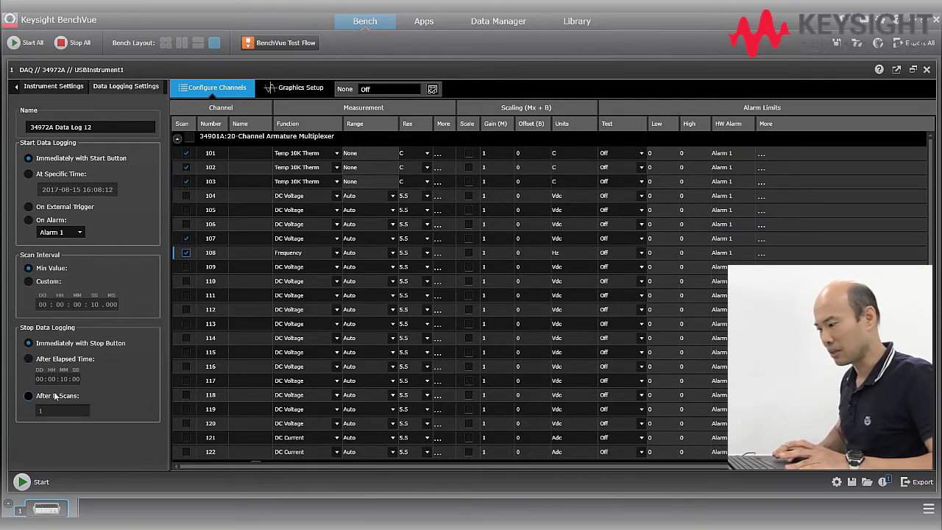
left_click(30, 394)
type("50")
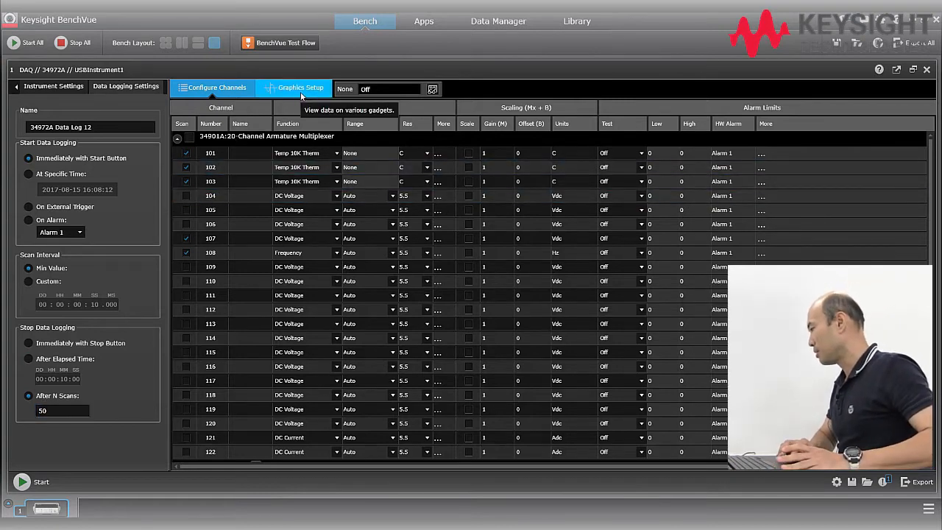
Add a strip chart gadget in Graphics Setup, channels still unassigned.
left_click(300, 88)
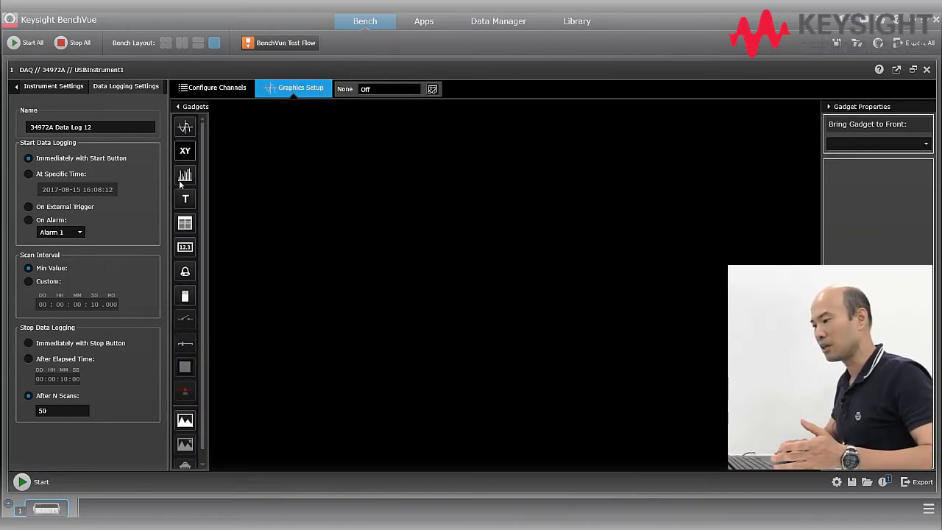
mouse_move(185, 126)
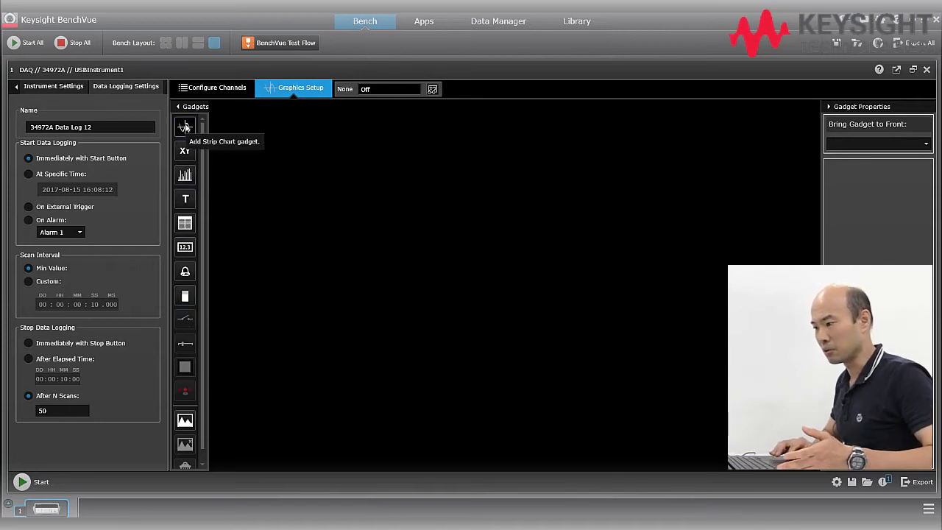
left_click(185, 126)
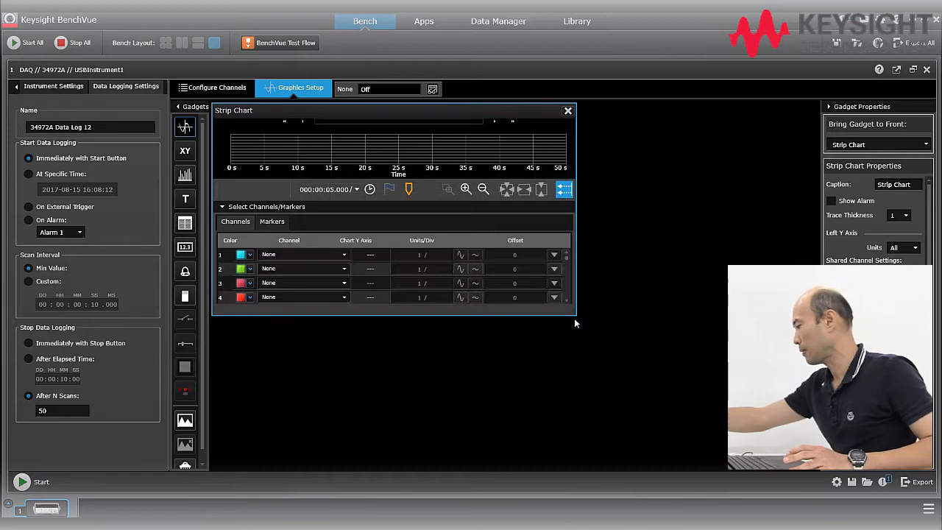
Enlarge the strip chart and assign its five traces to channels 101, 102, 103, 107, 108.
left_click_drag(575, 315, 682, 401)
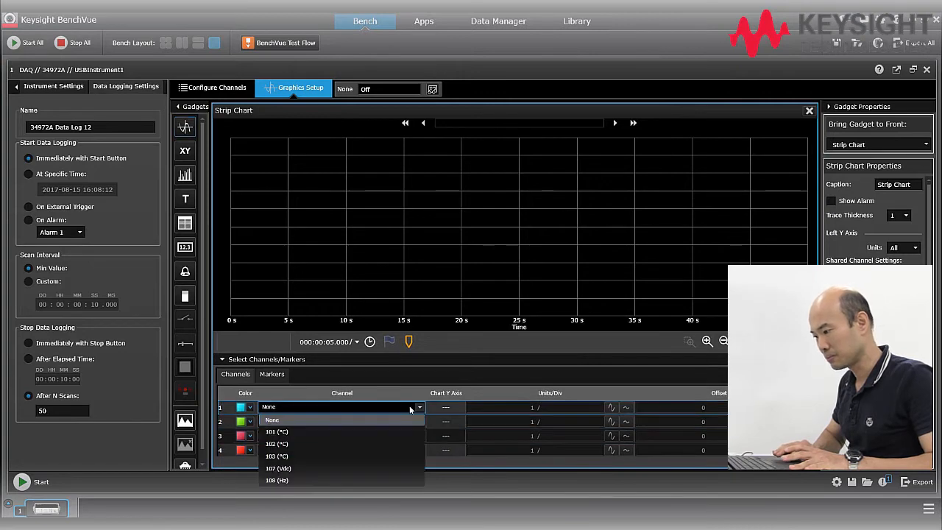
left_click(277, 431)
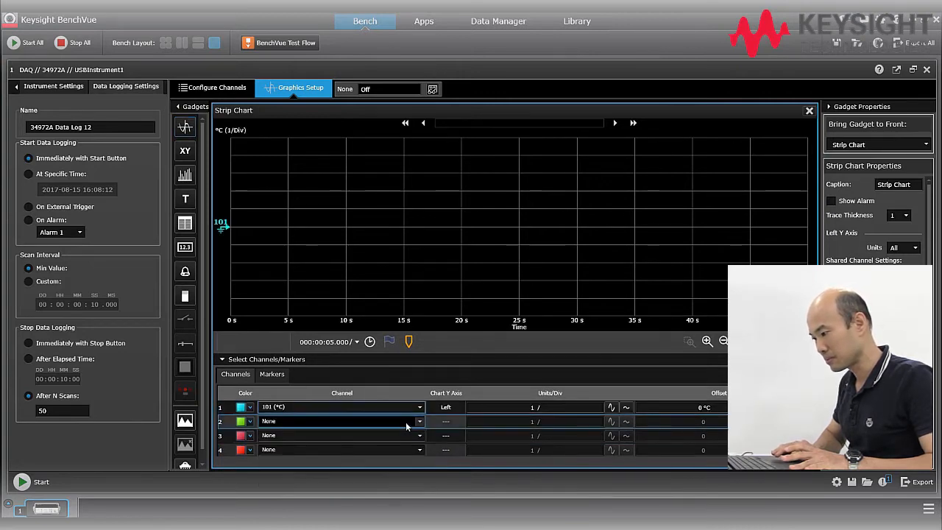
left_click(342, 421)
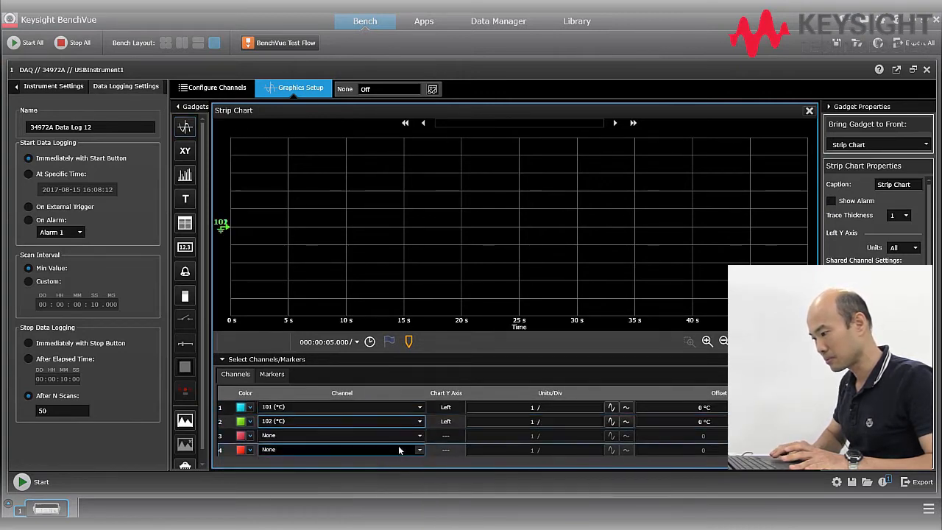
left_click(419, 450)
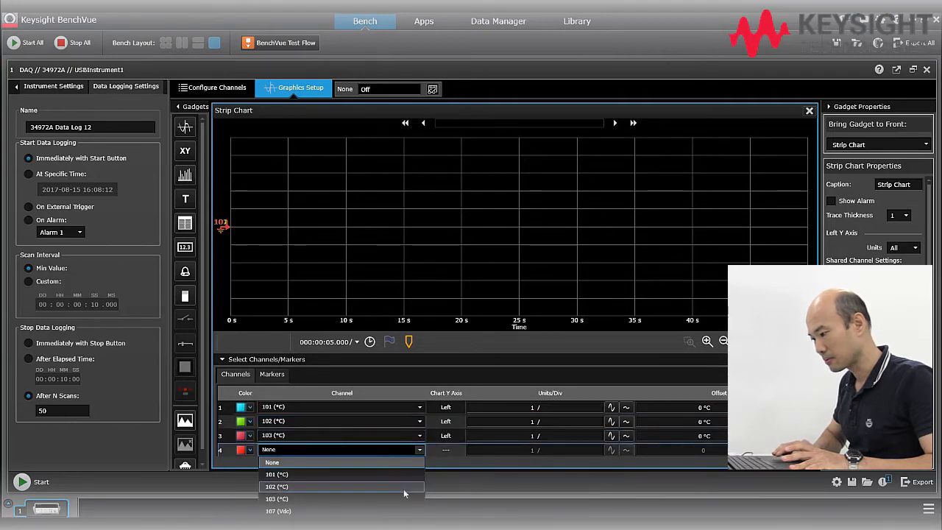
left_click(278, 509)
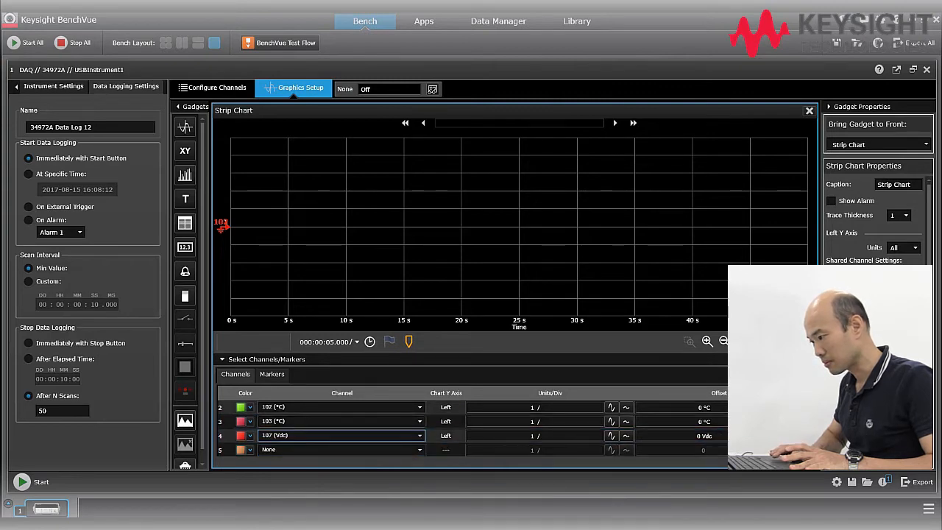
left_click(341, 449)
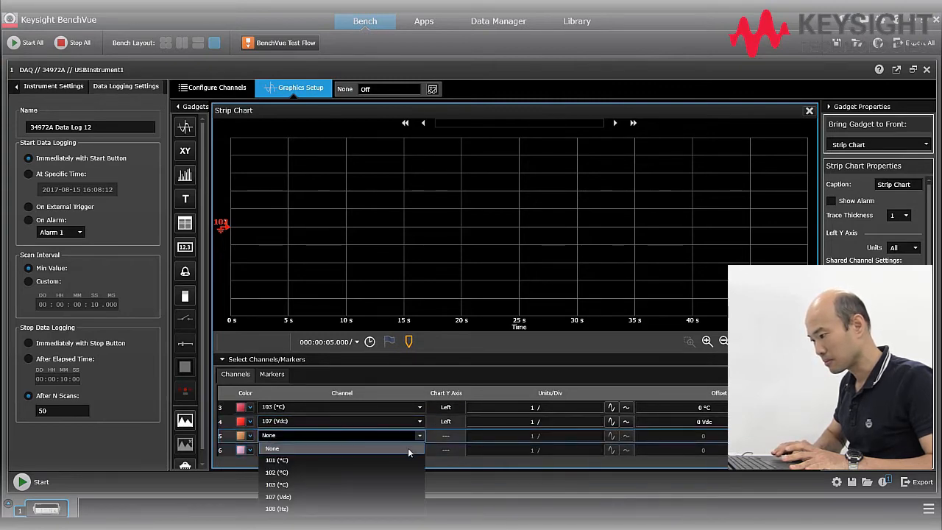
left_click(277, 509)
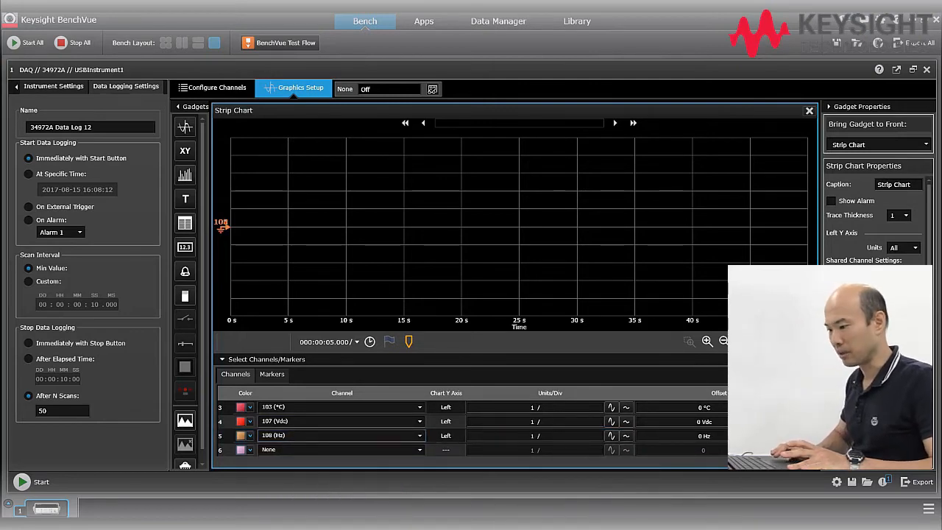
Start the 50-scan data log with the strip chart plotting live.
left_click(21, 481)
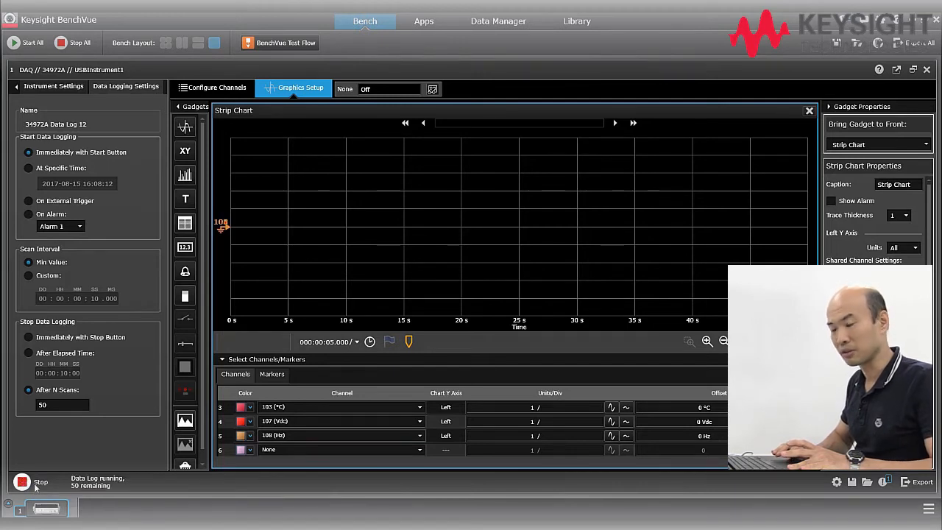